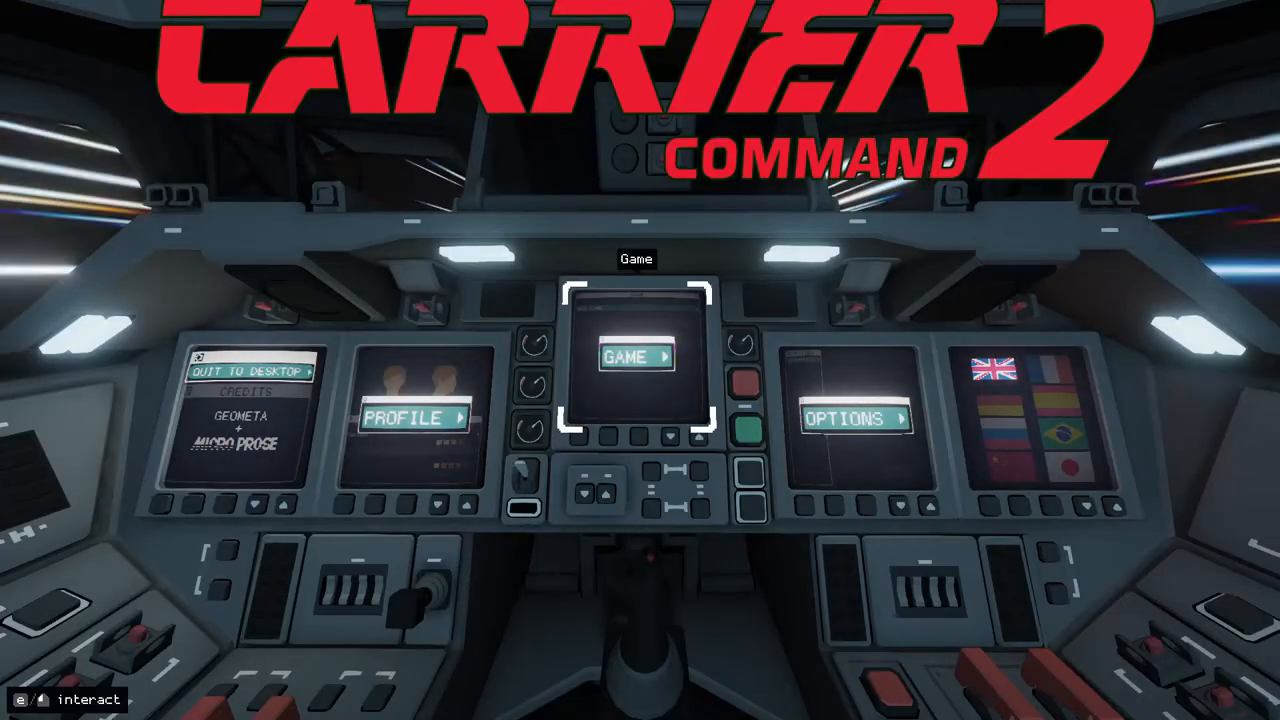
# Start a new singleplayer game from the Game menu
pyautogui.click(636, 356)
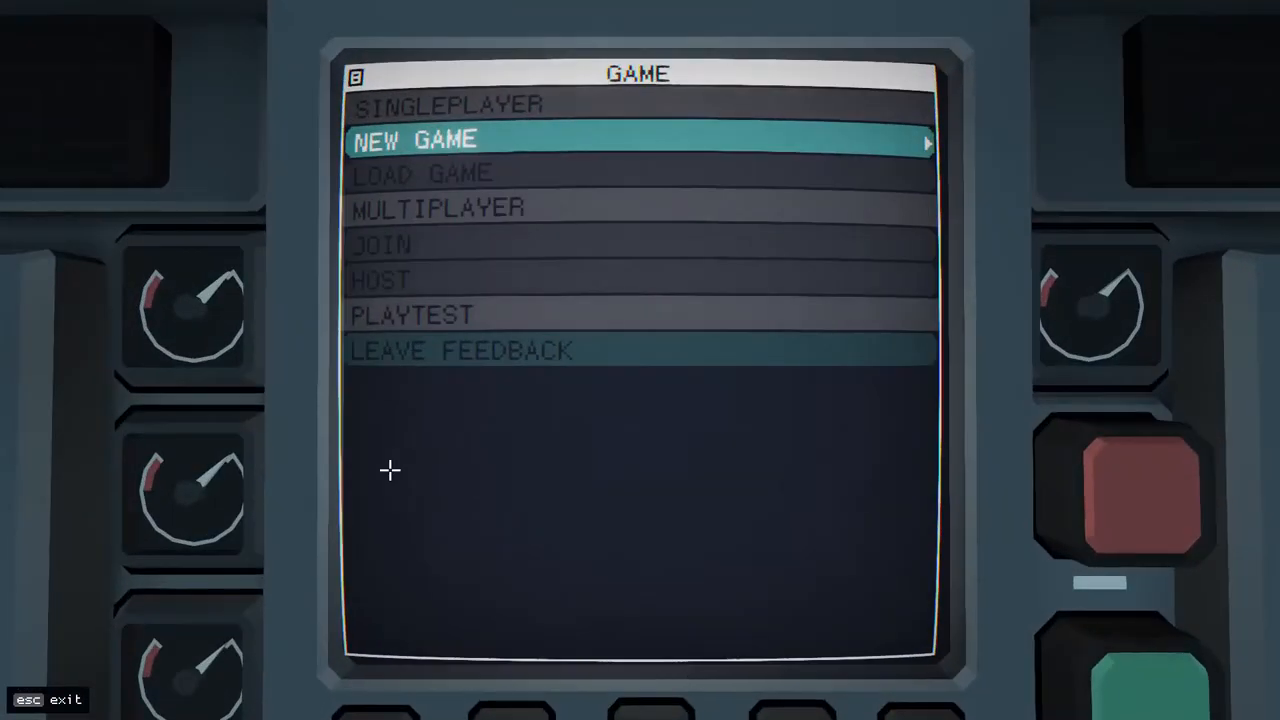
pyautogui.click(412, 140)
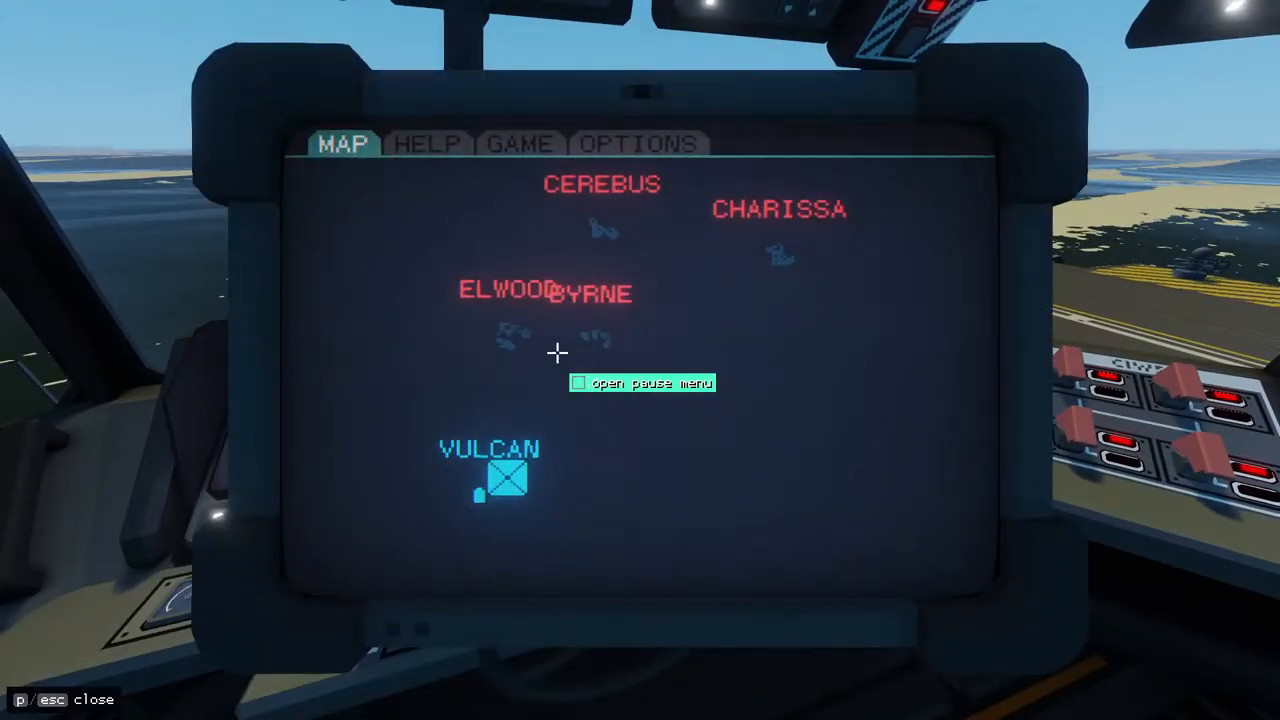
# Read the Game Objectives help page, then resume play
pyautogui.click(428, 144)
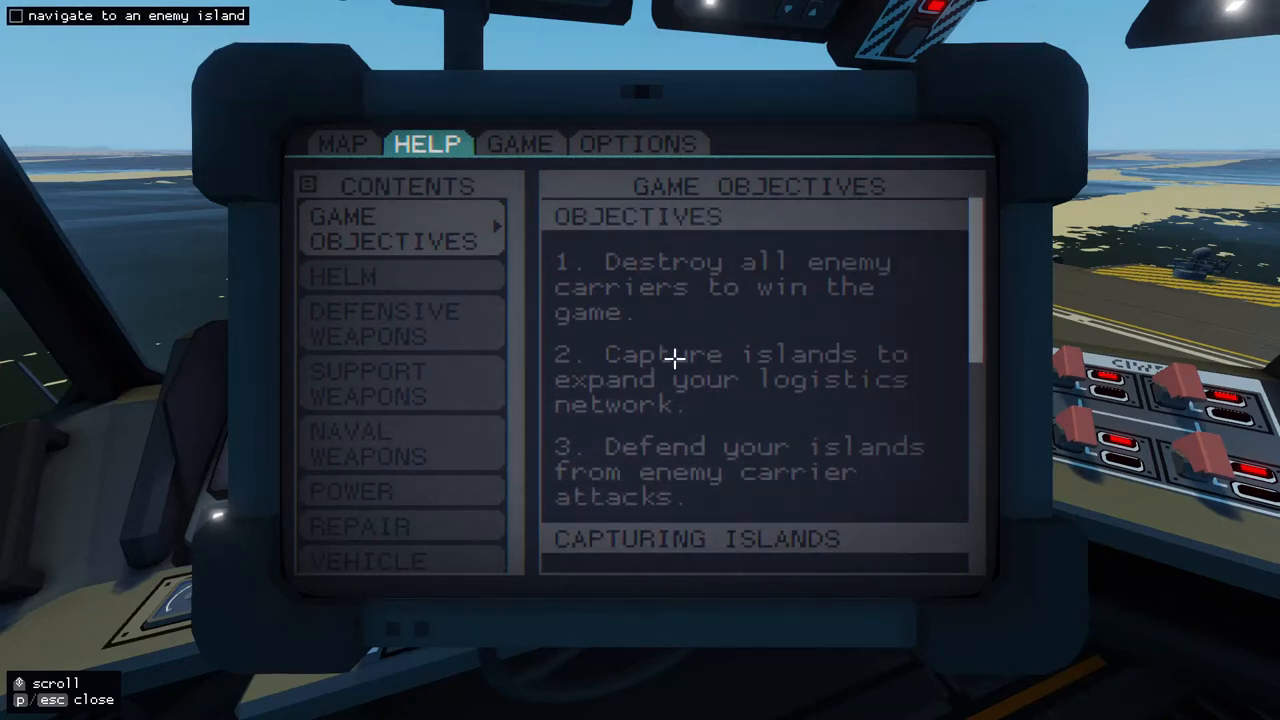
pyautogui.press('esc')
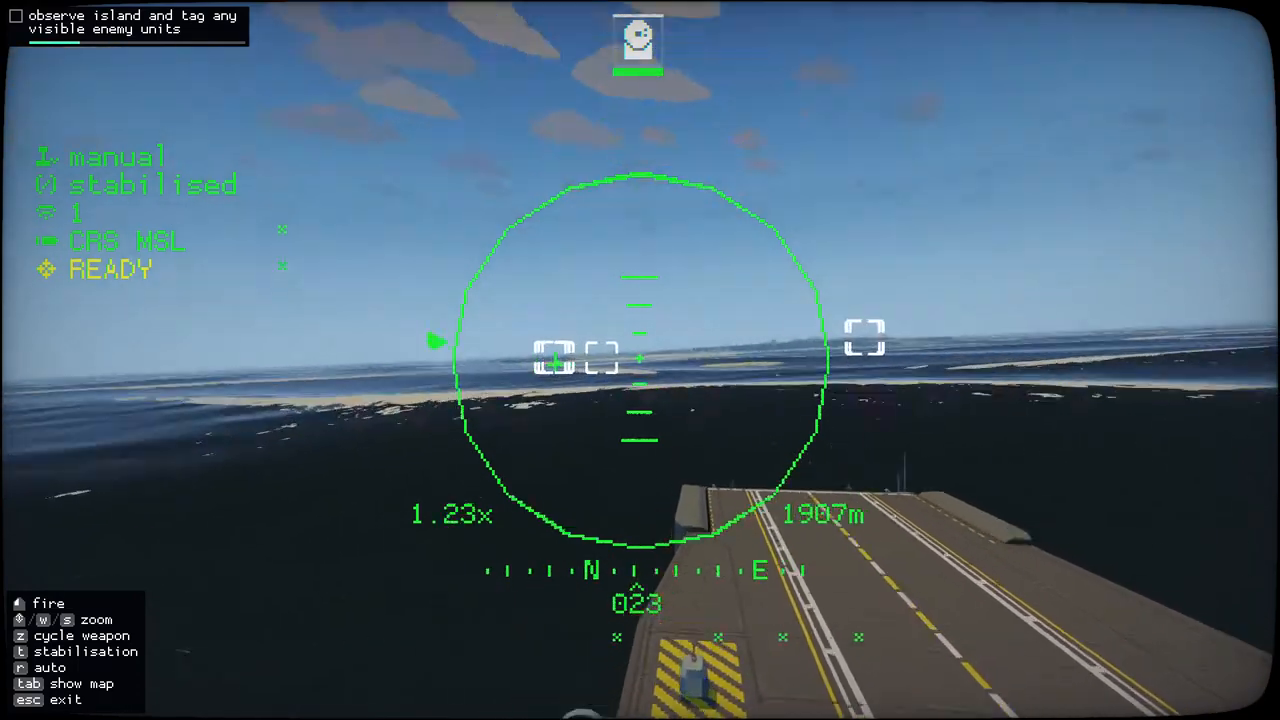
# Zoom the scope onto the smoking enemy island and lock onto its enemy unit
pyautogui.press('w')
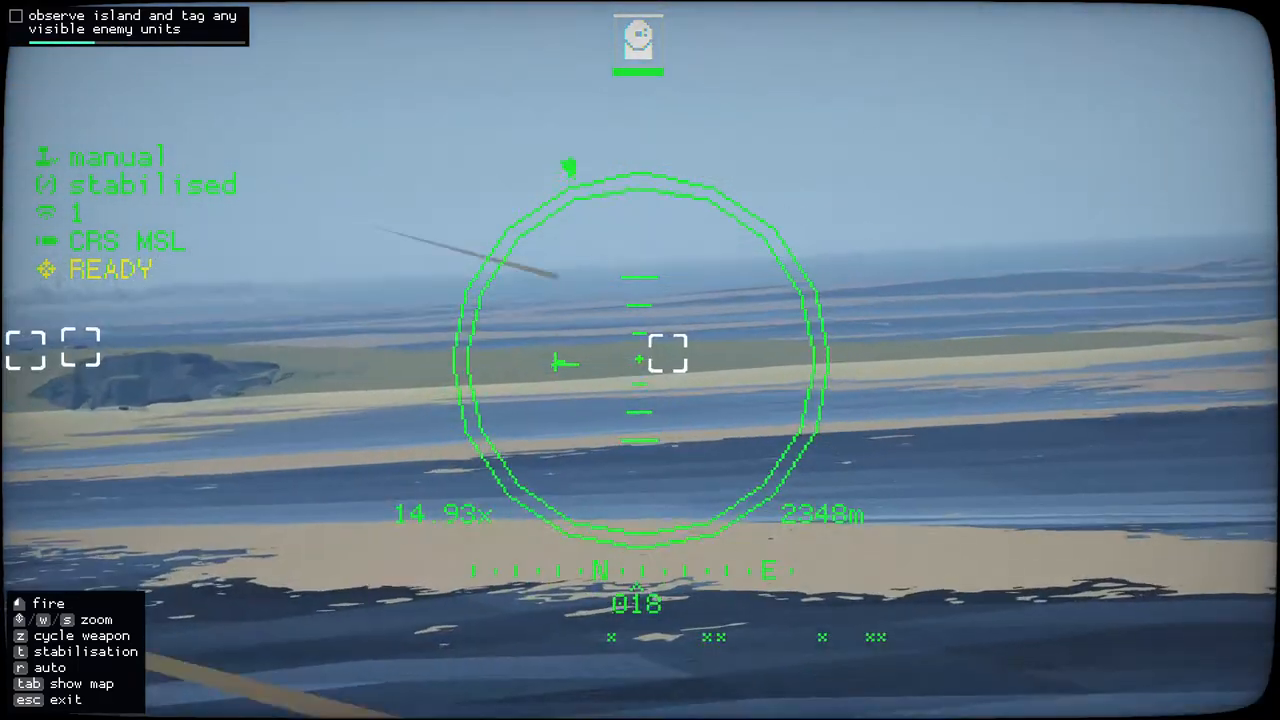
pyautogui.press('w')
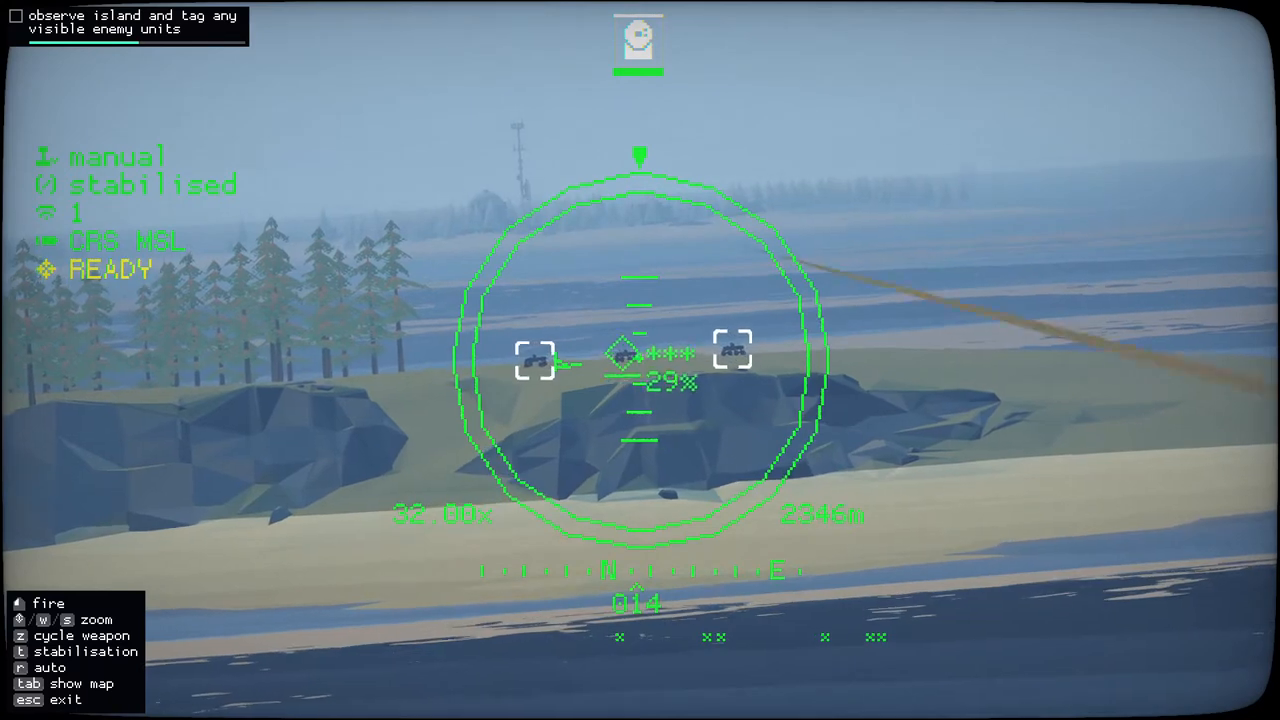
pyautogui.click(48, 604)
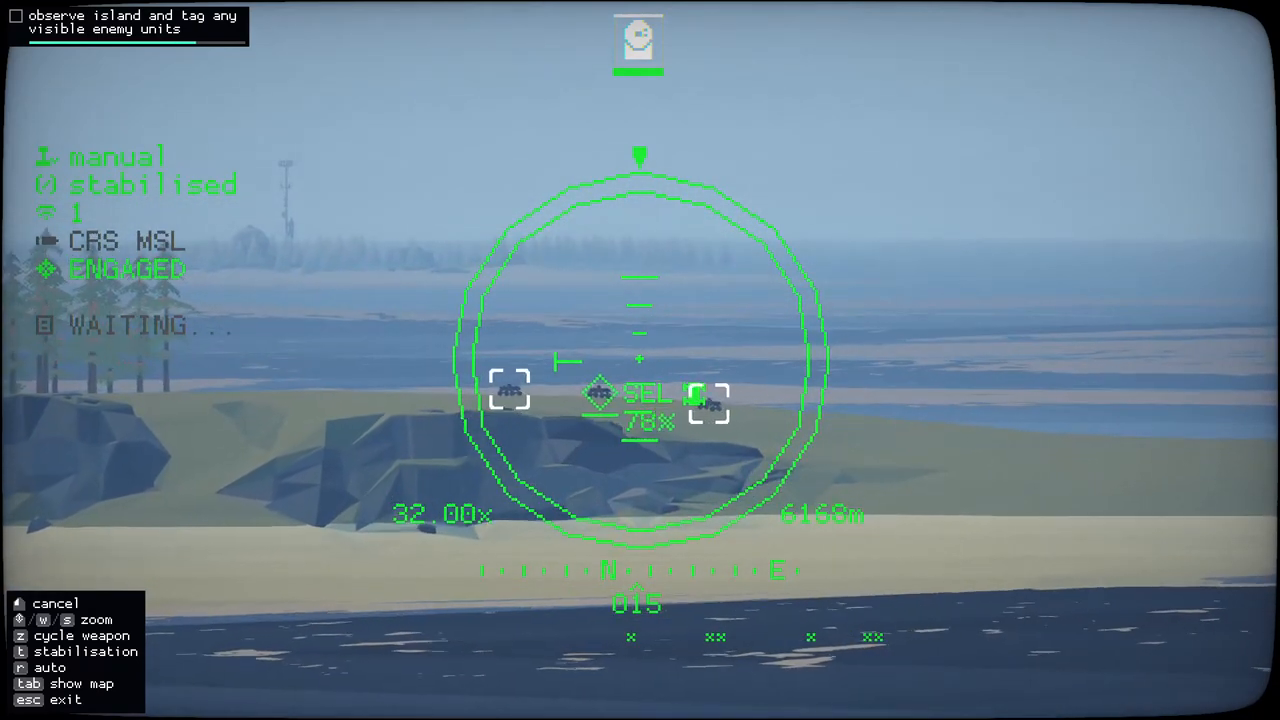
pyautogui.press('z')
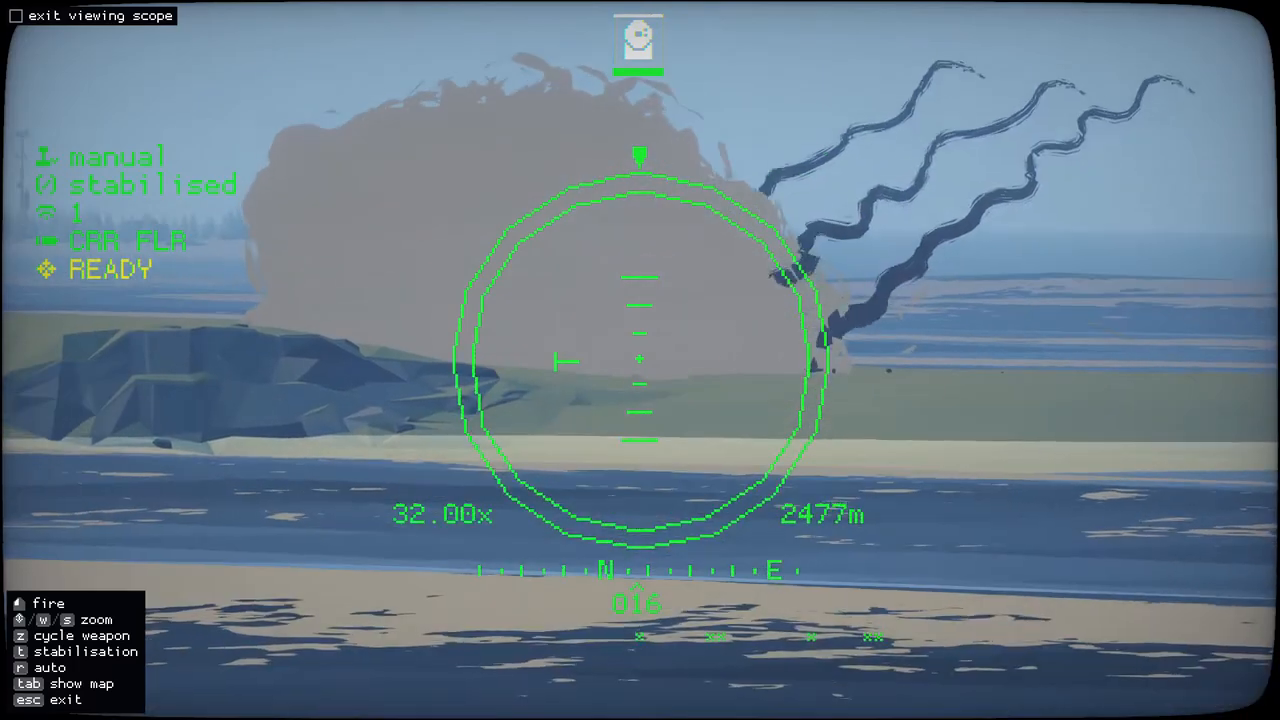
pyautogui.click(100, 16)
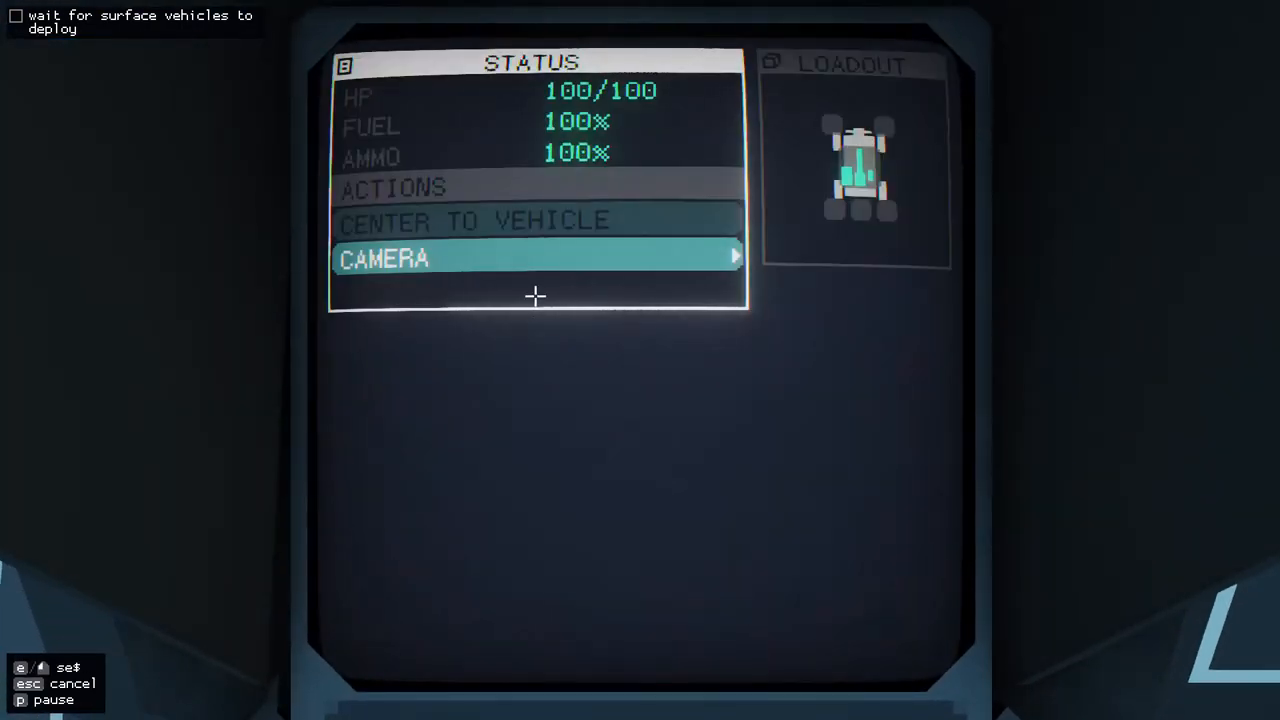
# Look out through the deployed surface vehicle's own camera over the beach
pyautogui.click(384, 258)
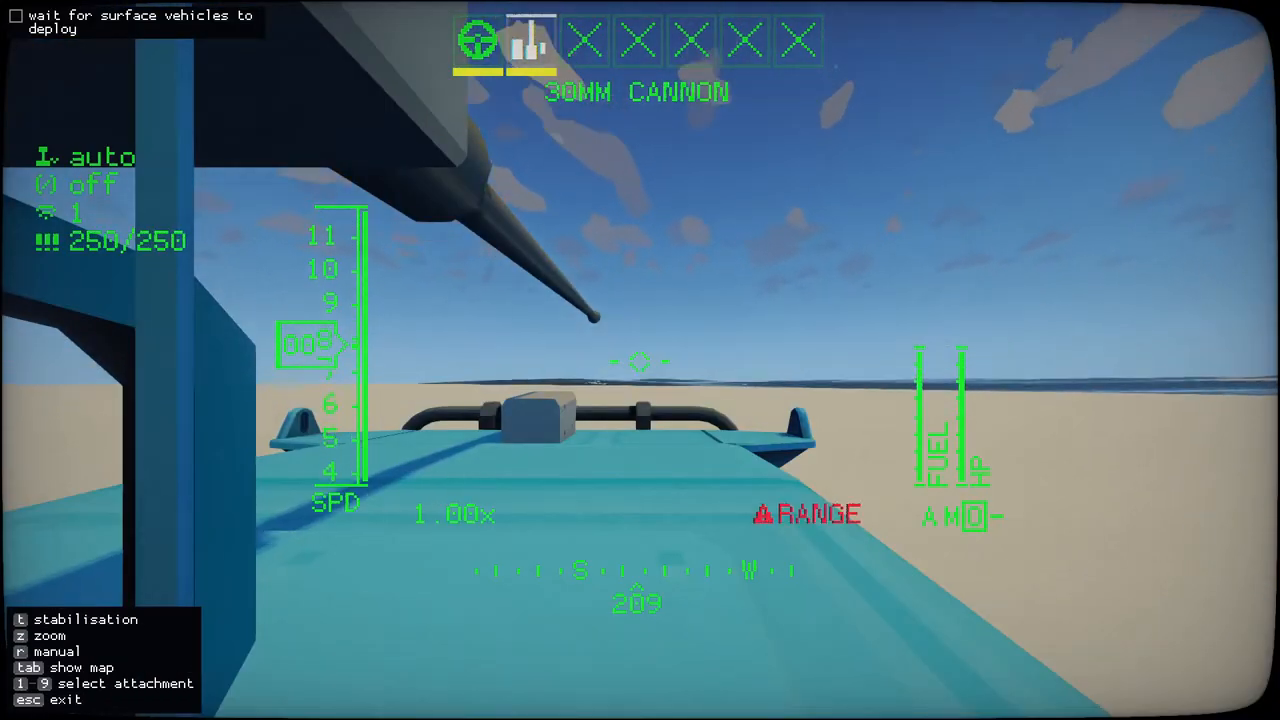
pyautogui.click(476, 40)
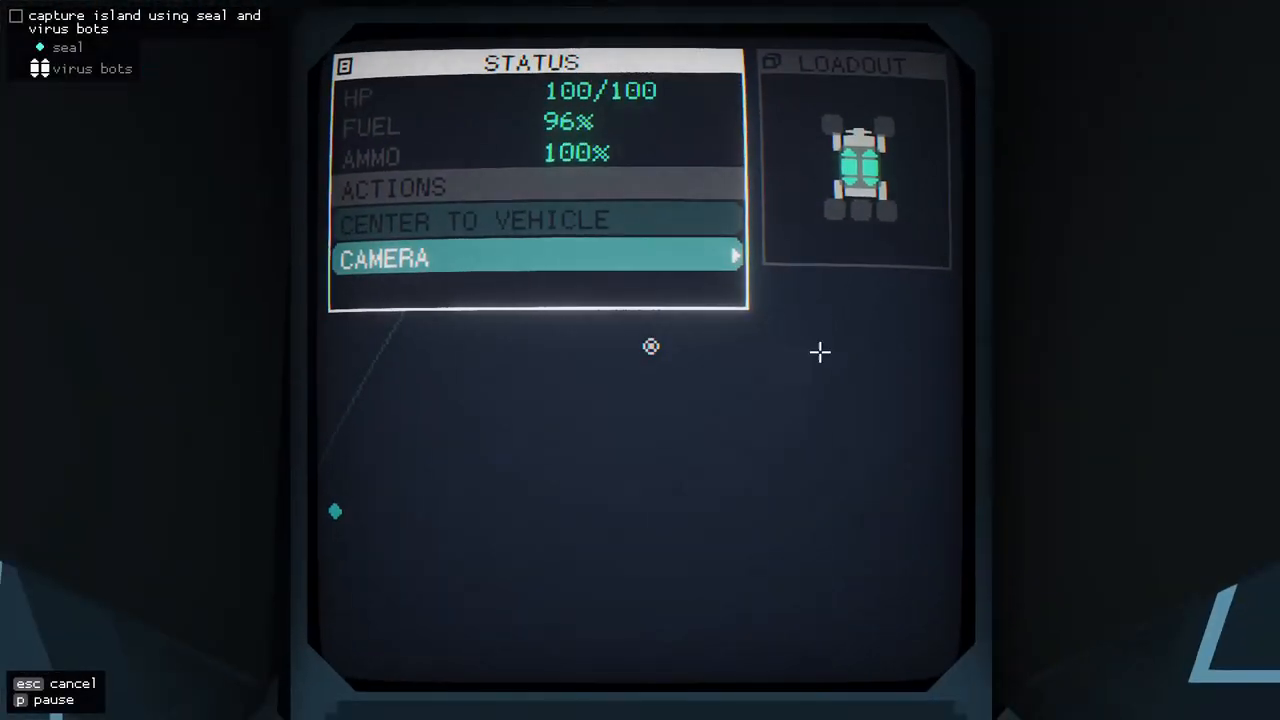
pyautogui.click(384, 258)
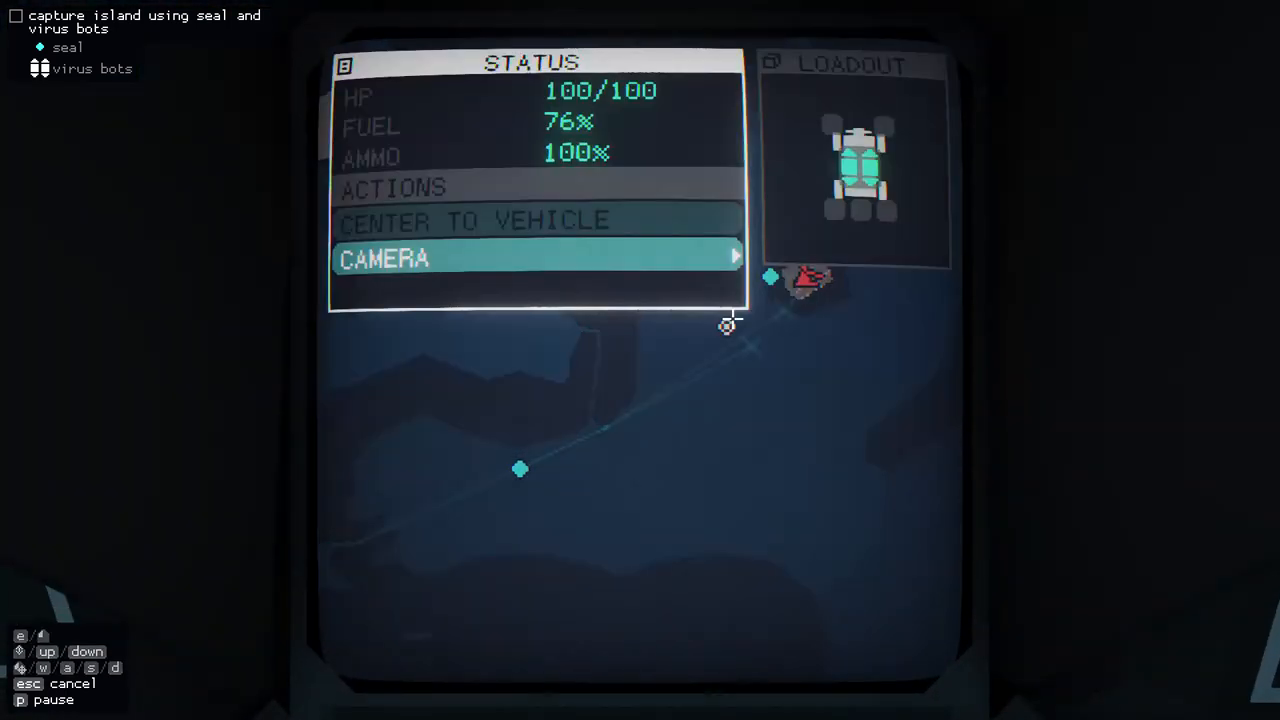
# View the virus bots vehicle's first-person camera, then return to the bridge seat
pyautogui.click(384, 258)
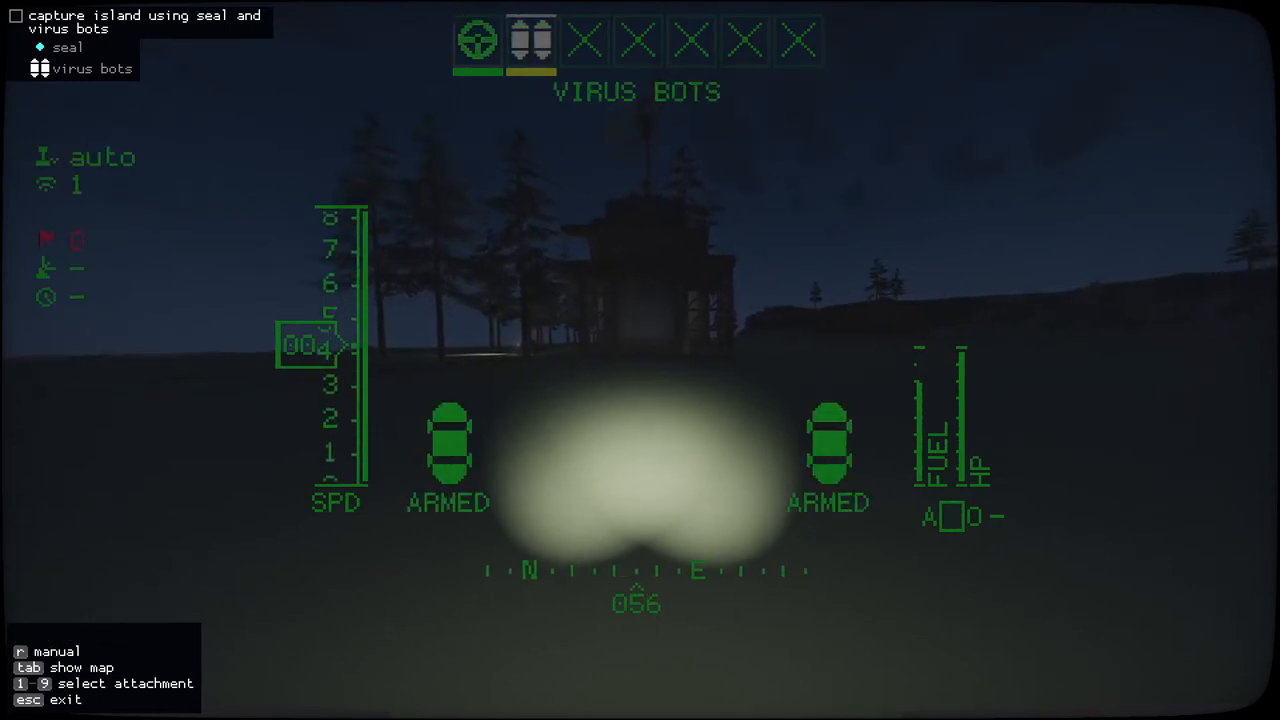
pyautogui.press('r')
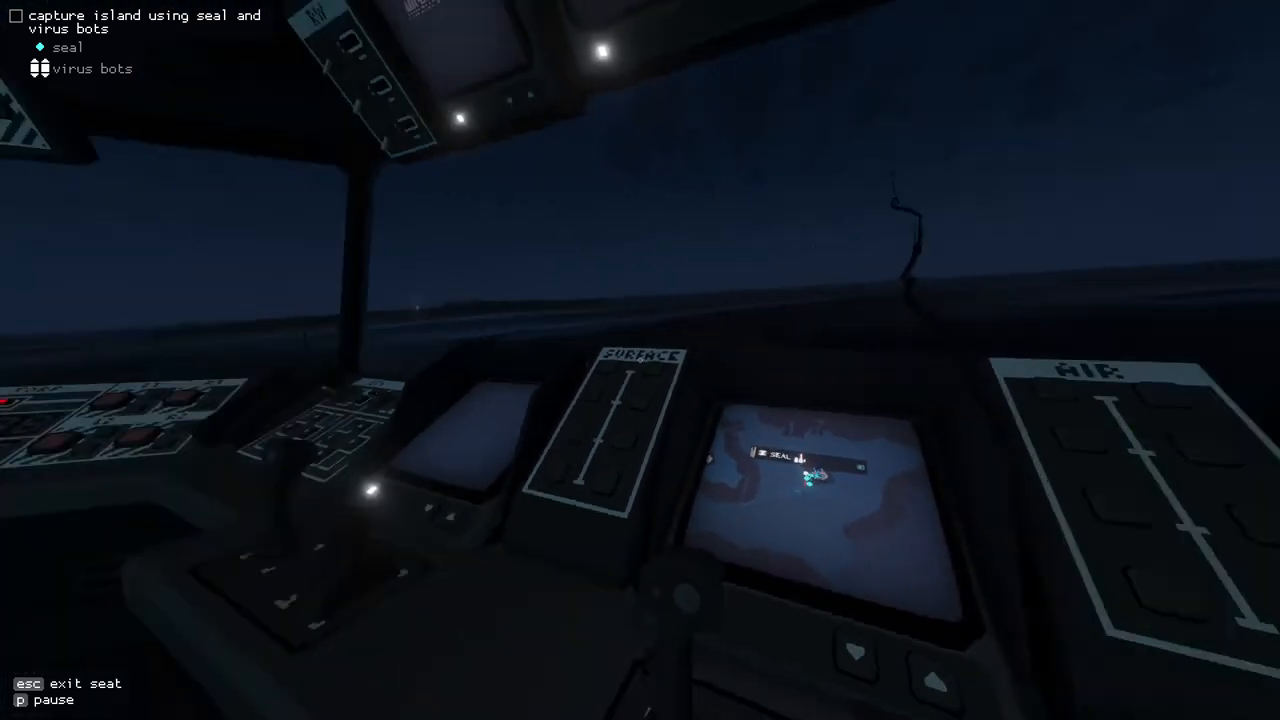
# Leave the surface vehicle console to reach the naval camera station
pyautogui.press('esc')
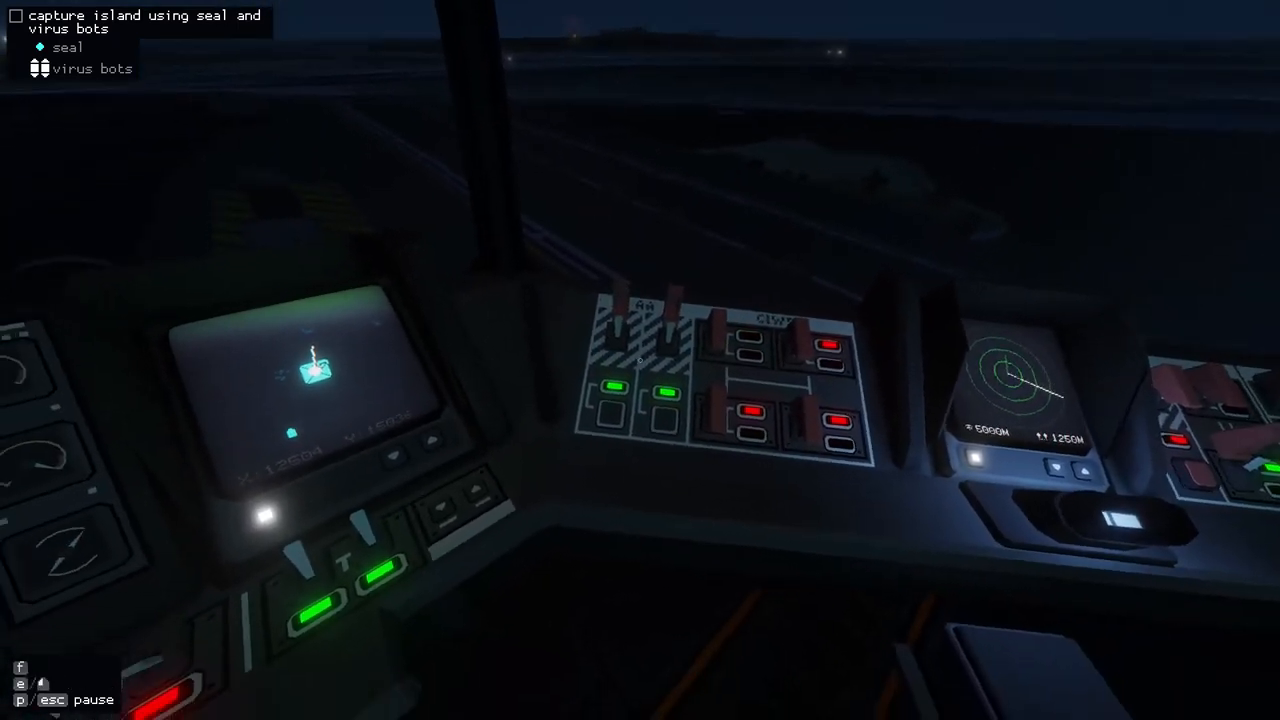
pyautogui.moveTo(640, 360)
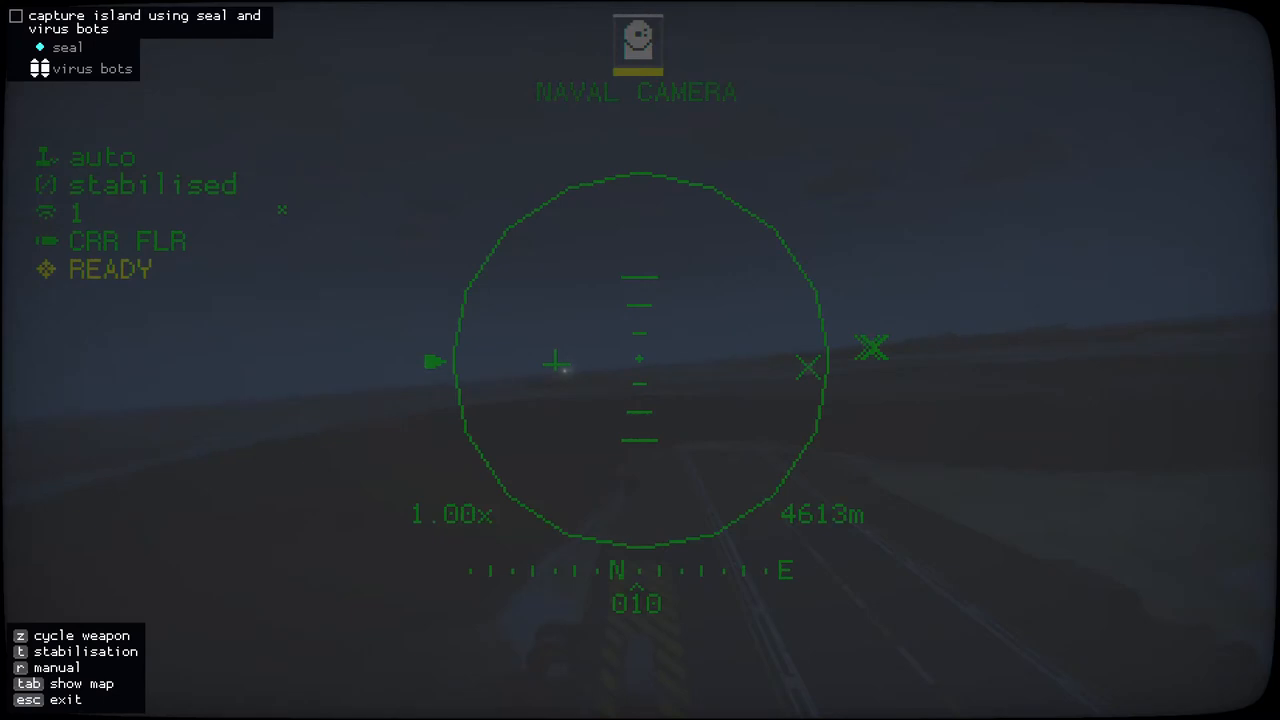
# Switch the naval camera to manual aiming and zoom to 32x on the island target
pyautogui.press('r')
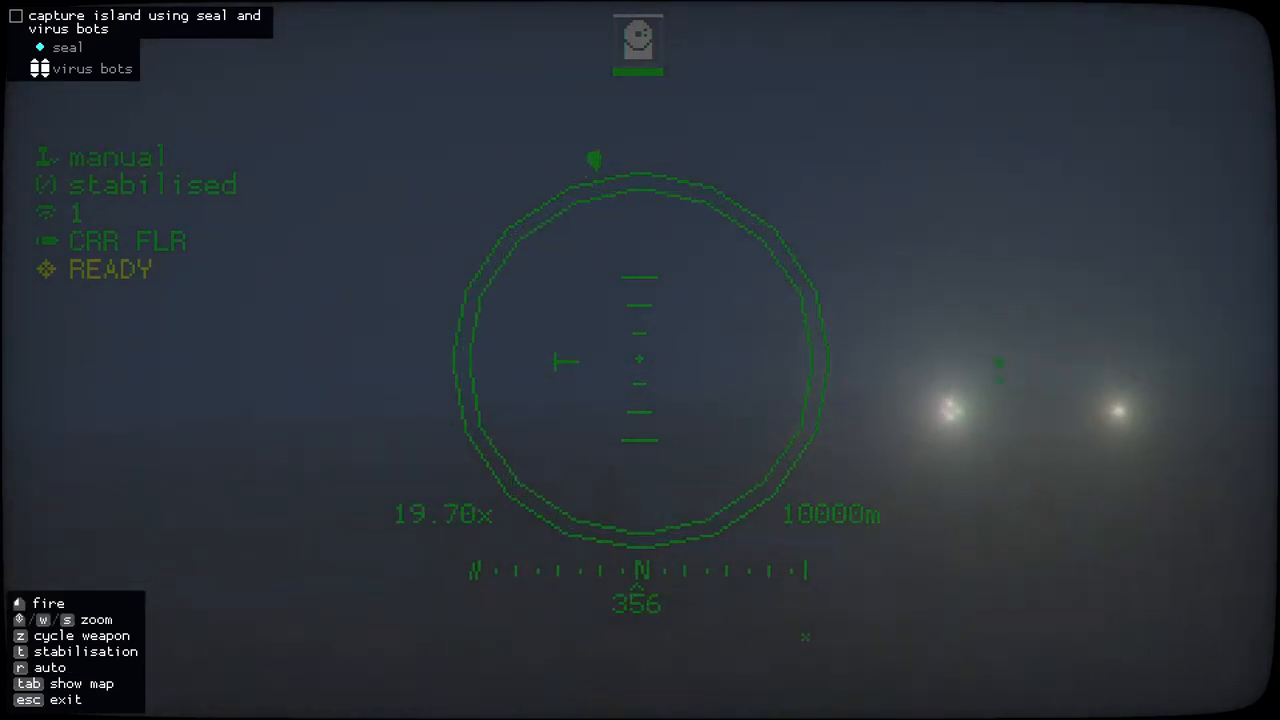
pyautogui.press('w')
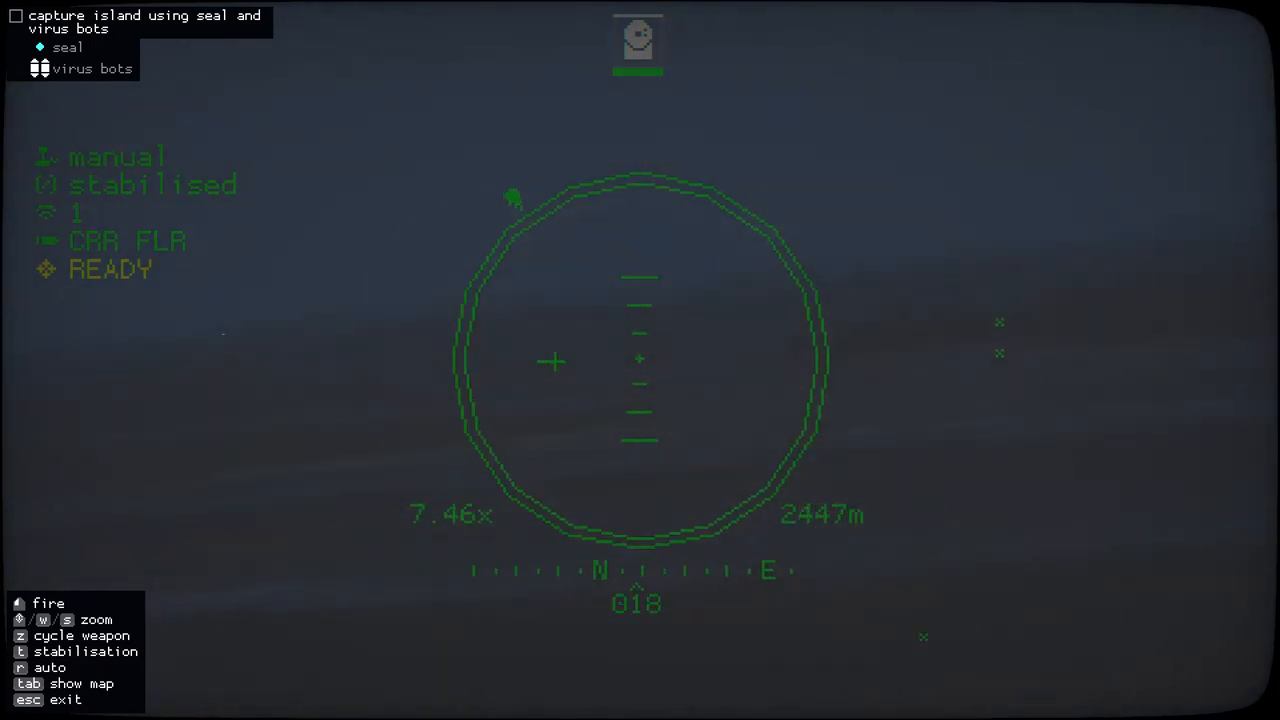
pyautogui.press('w')
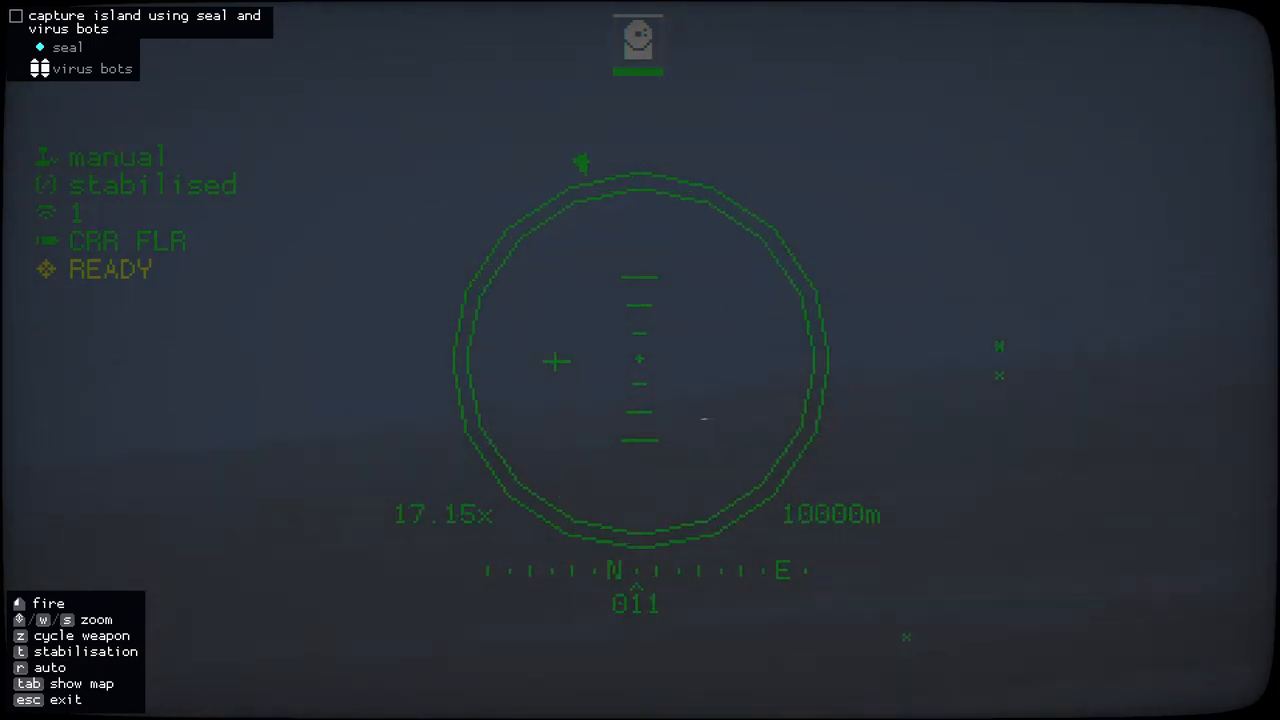
pyautogui.press('w')
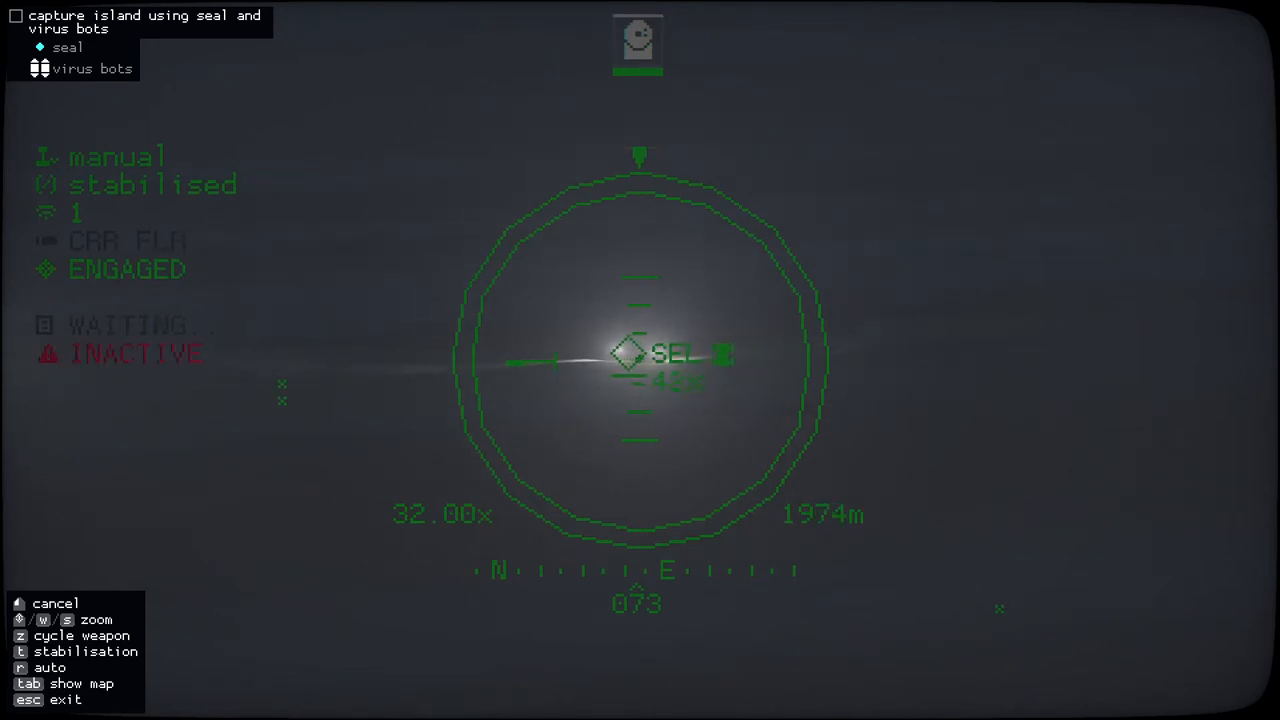
# Cancel the flare support, retake manual control and cycle to a different weapon
pyautogui.press('r')
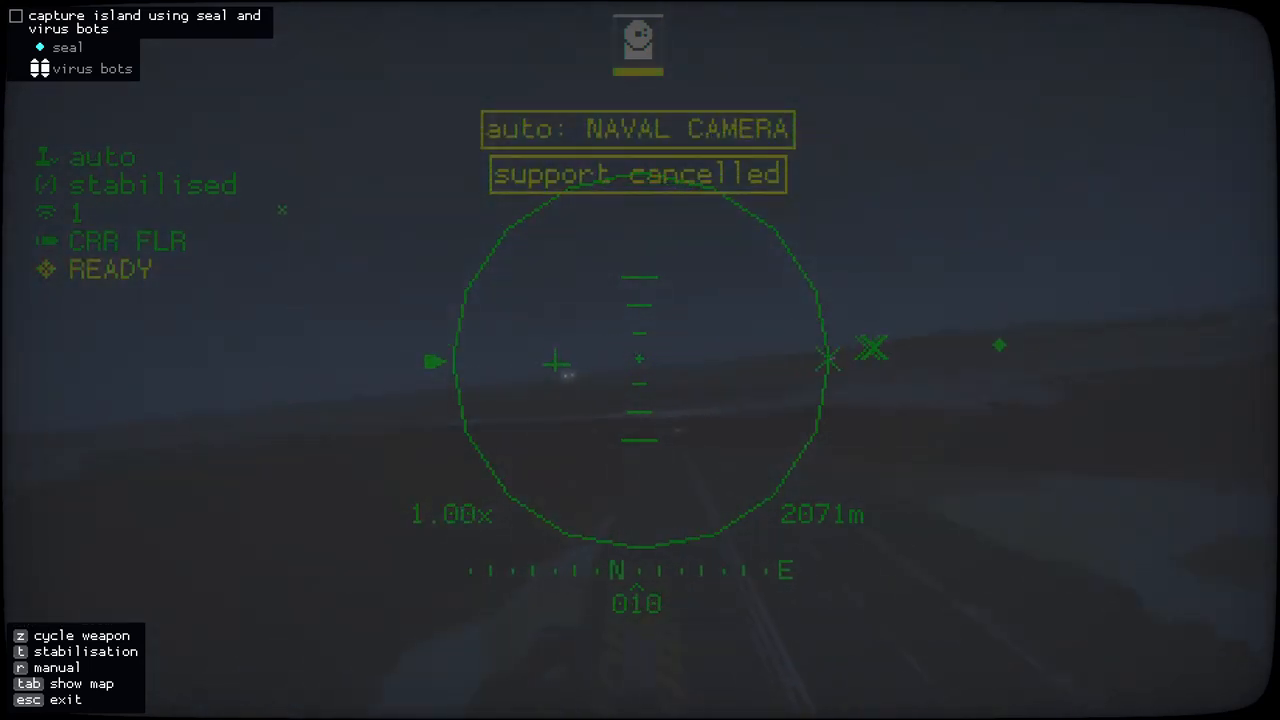
pyautogui.press('r')
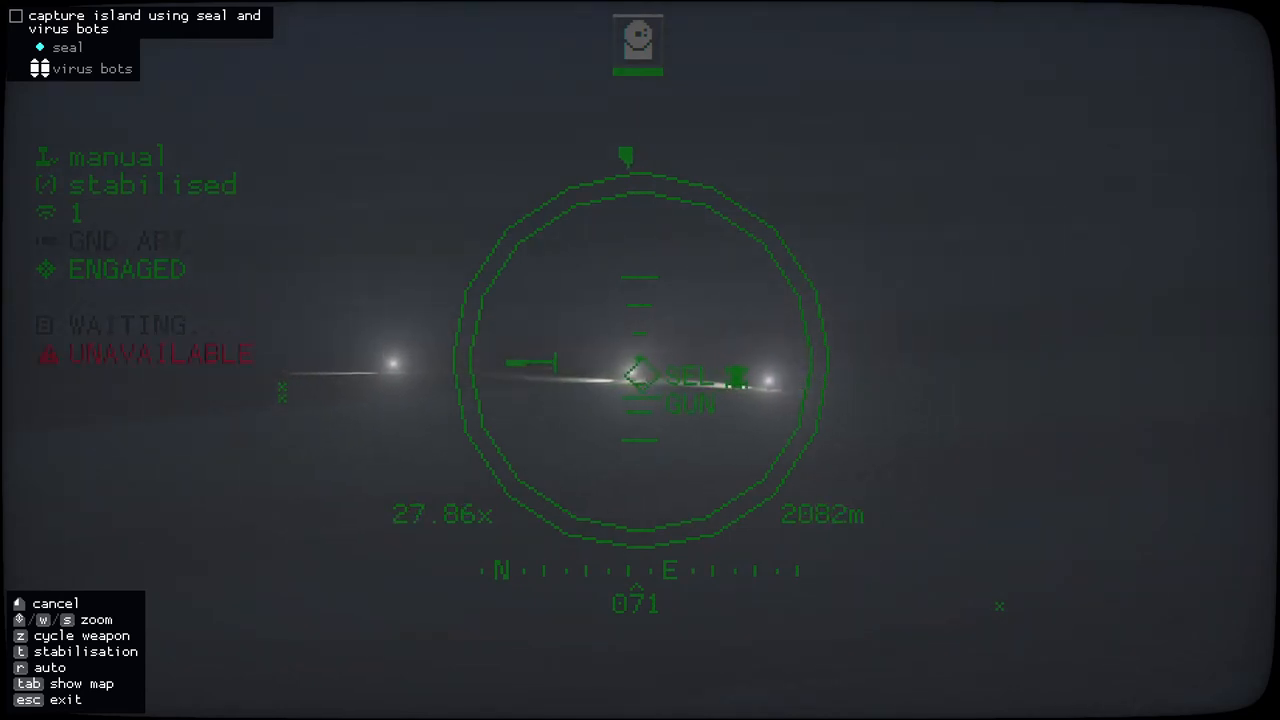
pyautogui.press('z')
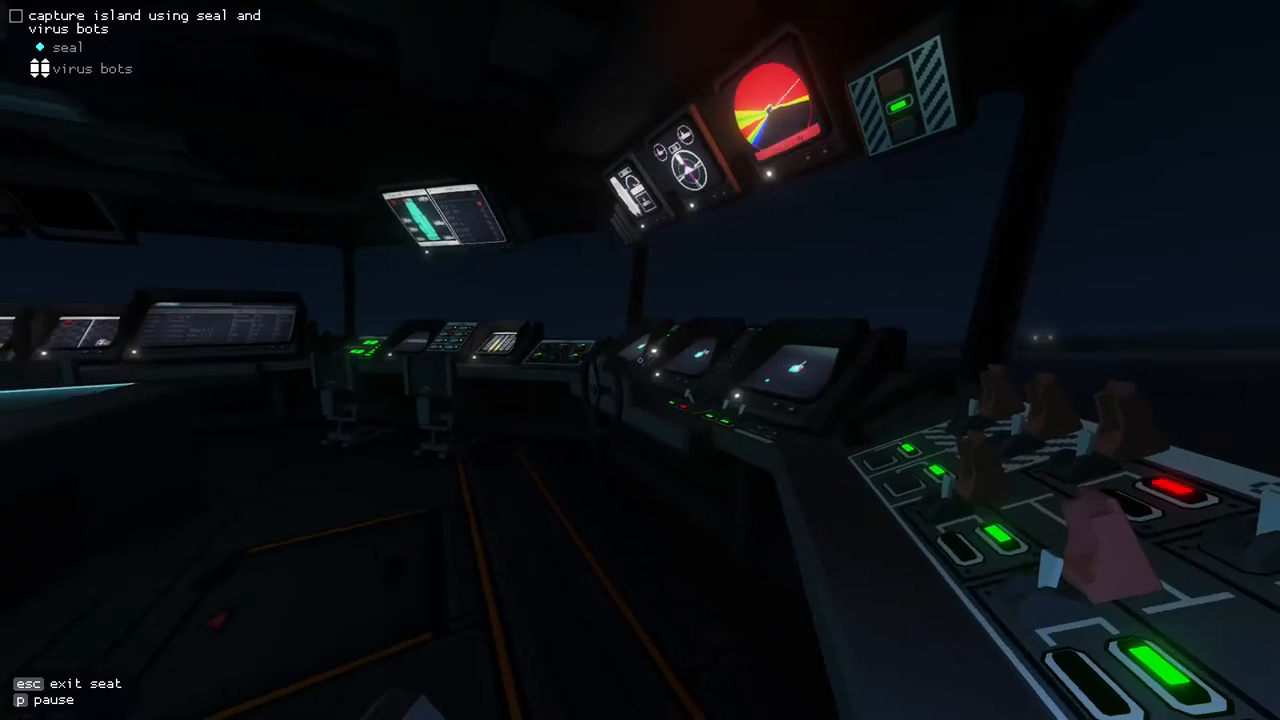
pyautogui.moveTo(640, 360)
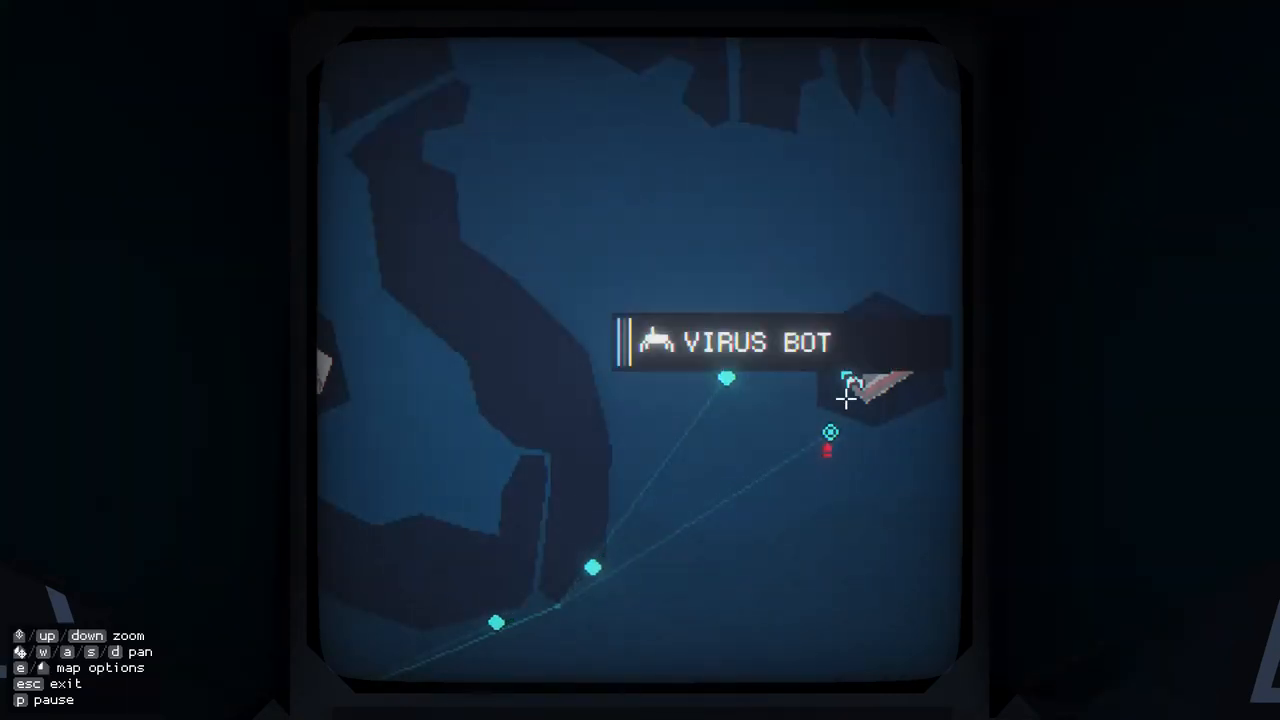
# Select the virus bot on the map to route it back toward the carrier
pyautogui.click(864, 390)
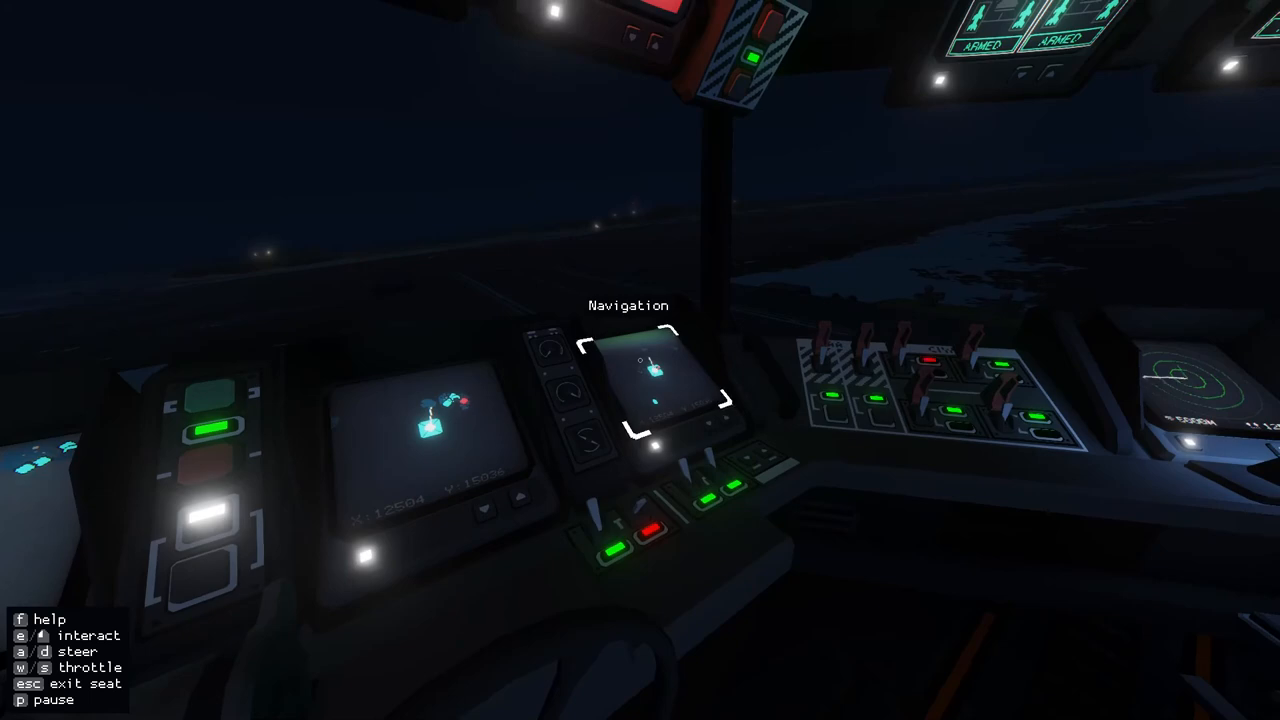
pyautogui.moveTo(640, 360)
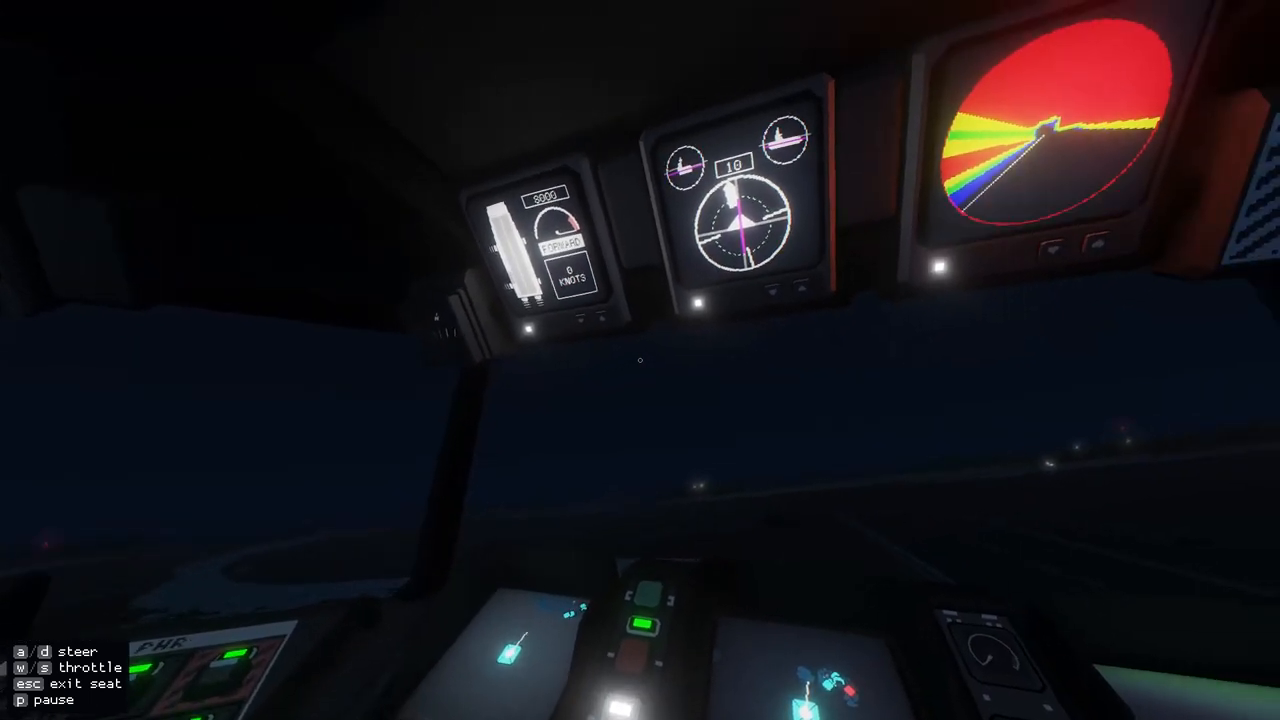